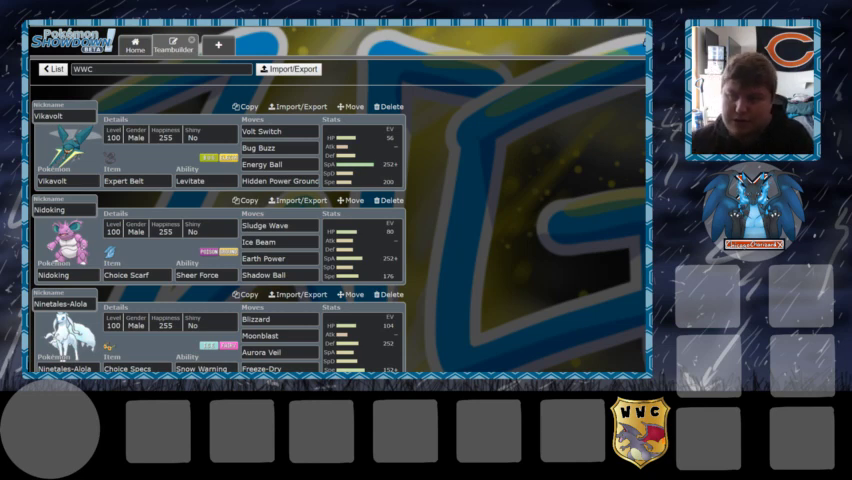
Scroll the teambuilder down to reach Vikavolt's set and its EV spread
{"action": "scroll", "scroll_direction": "down", "scroll_amount": 3}
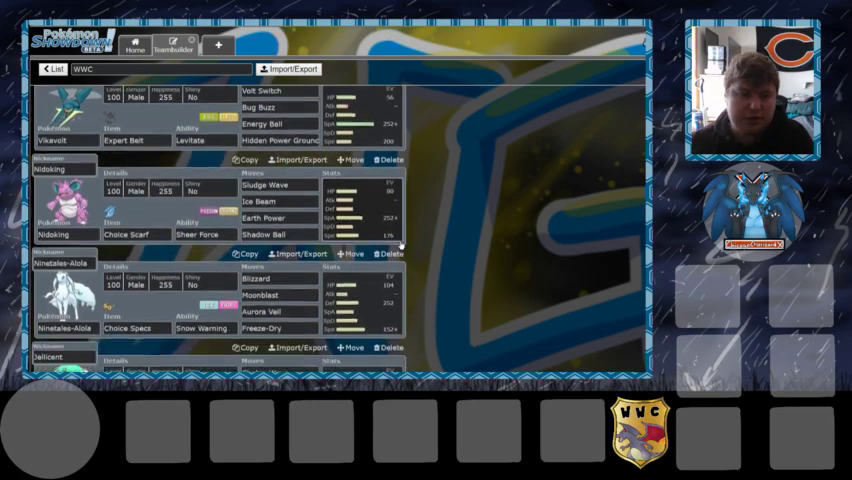
{"action": "scroll", "scroll_direction": "down", "scroll_amount": 3}
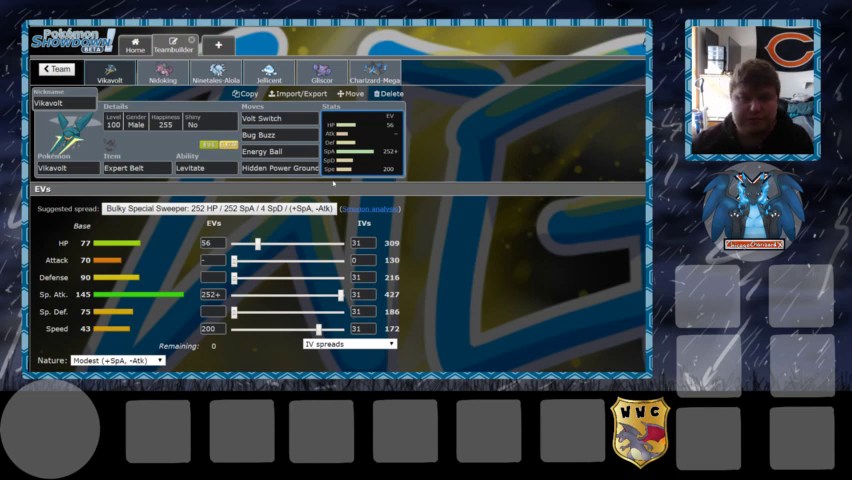
{"action": "left_click", "coordinate": [164, 76]}
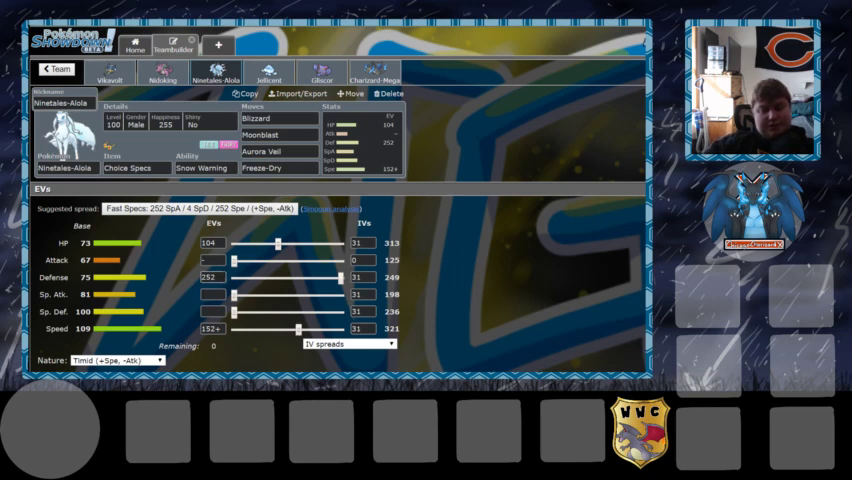
{"action": "mouse_move", "coordinate": [200, 288]}
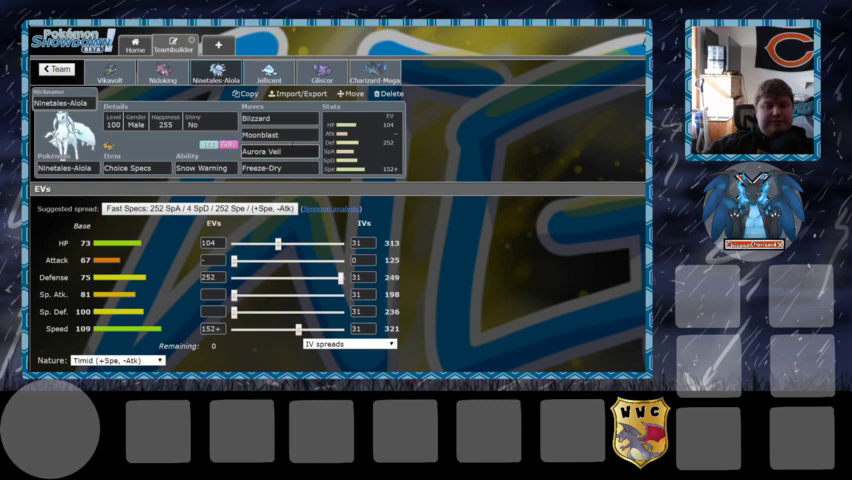
Move through Jellicent's Water Absorb set to Gliscor's Toxic Orb Poison Heal set
{"action": "left_click", "coordinate": [270, 74]}
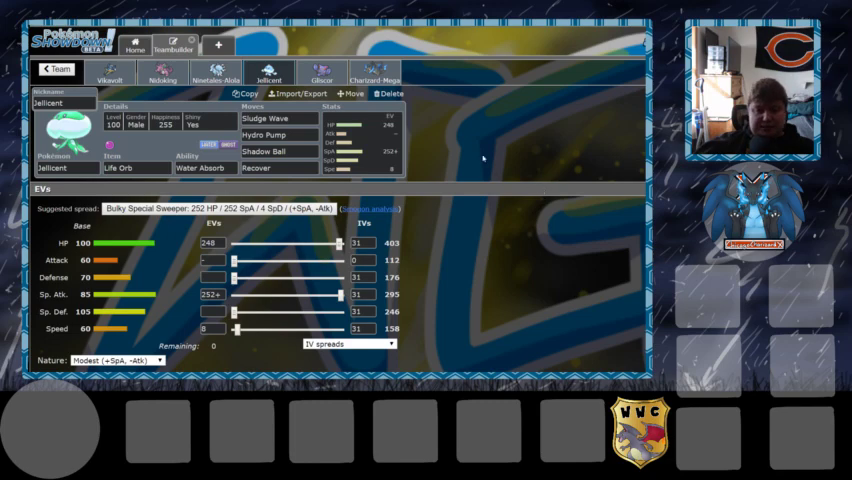
{"action": "left_click", "coordinate": [316, 76]}
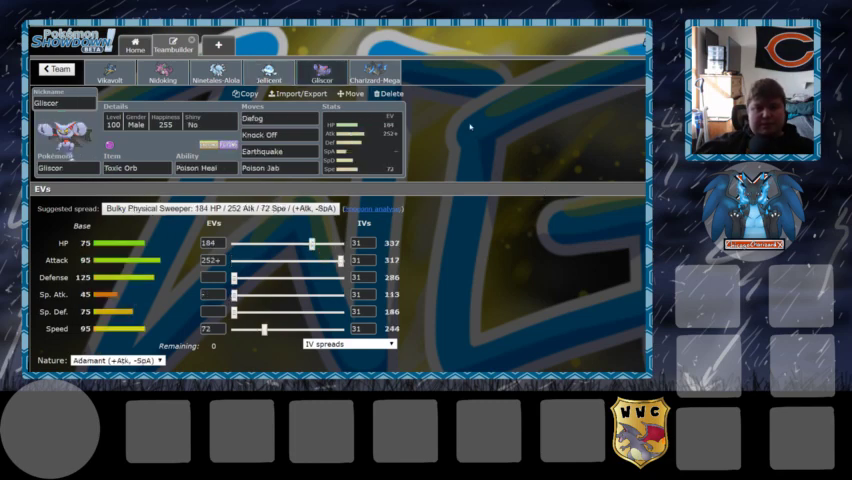